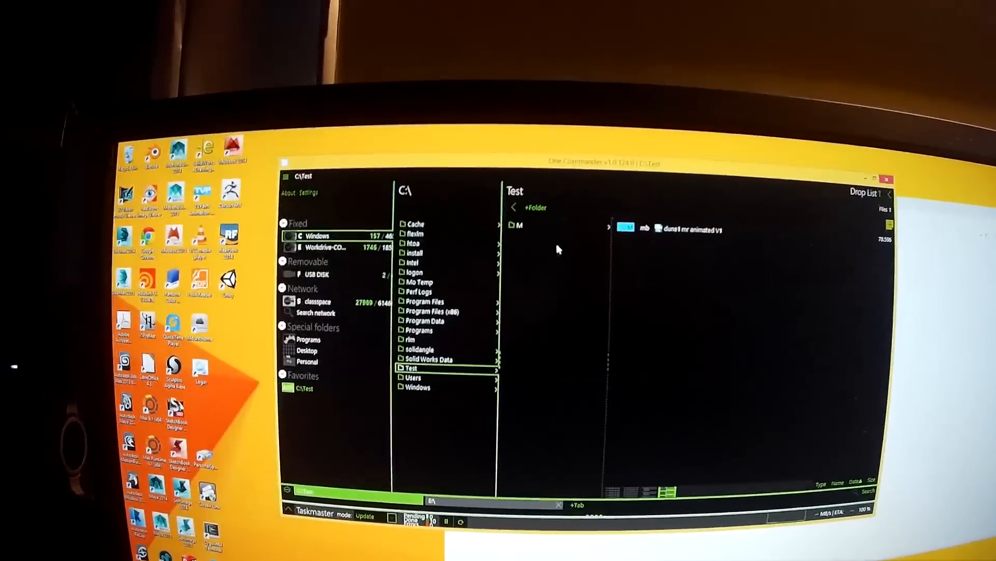
# Step: Open the benchmark file from C:\Test in One Commander
pyautogui.doubleClick(520, 224)
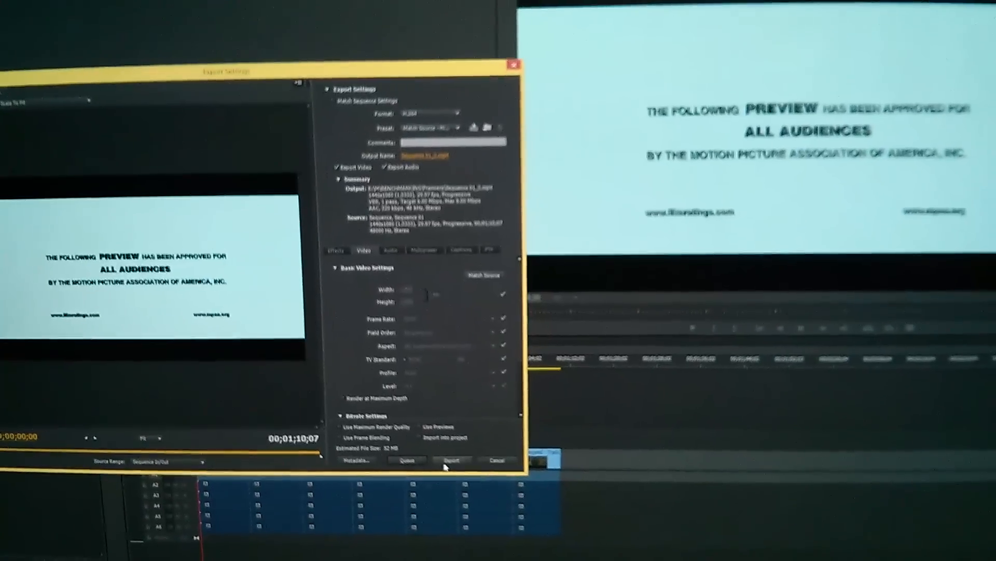
# Step: Export Sequence 01 as H.264 MP4 using the Match Source preset
pyautogui.click(452, 459)
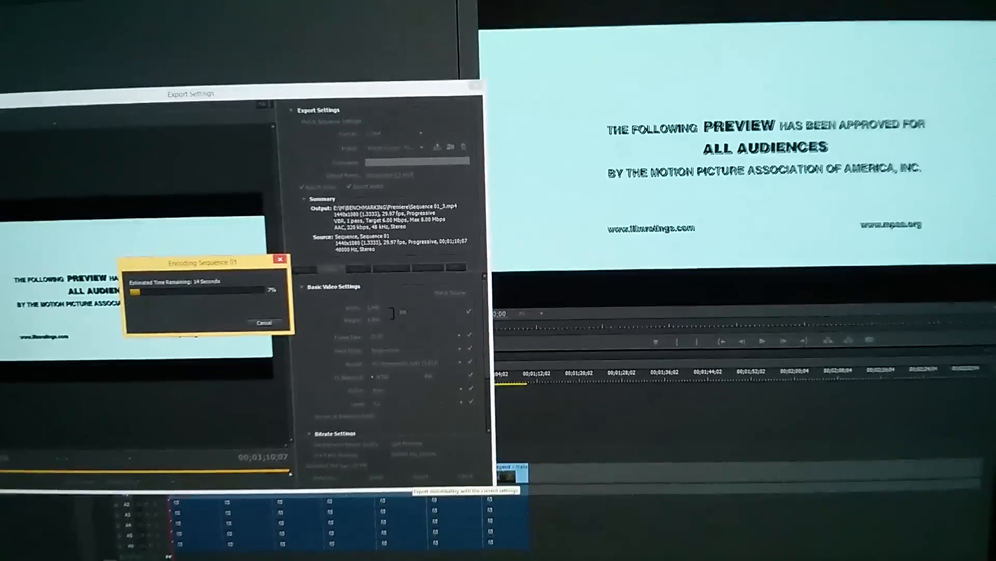